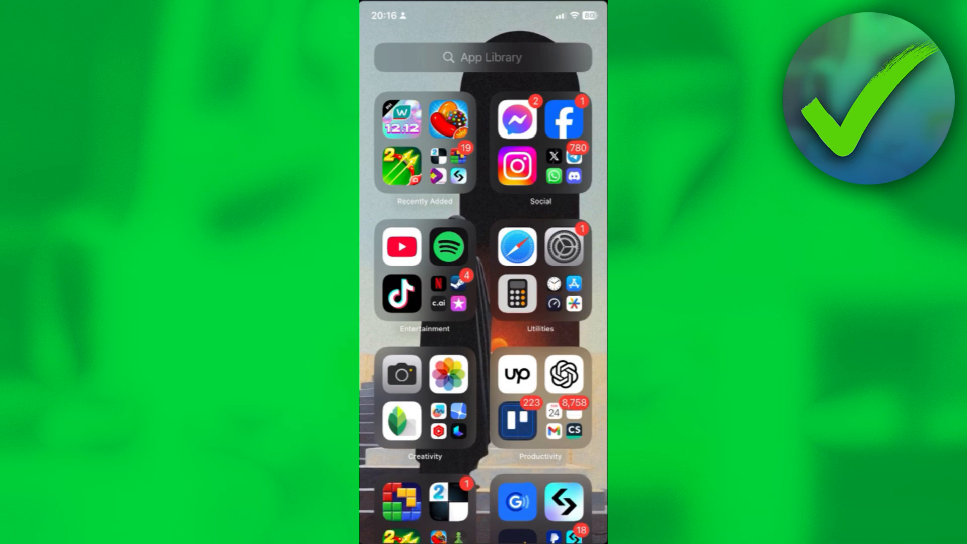
Launch Instagram from the App Library and go to your own profile page.
left_click(516, 168)
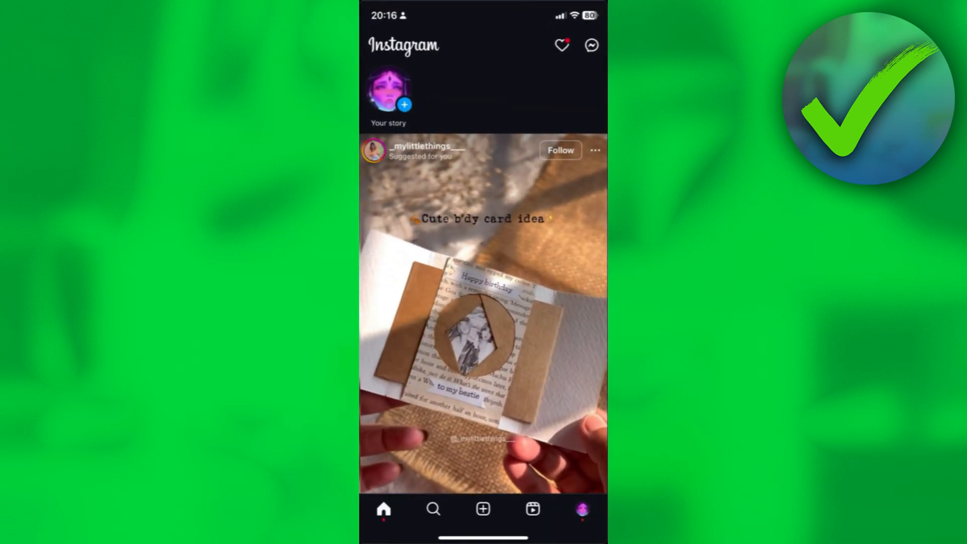
left_click(581, 508)
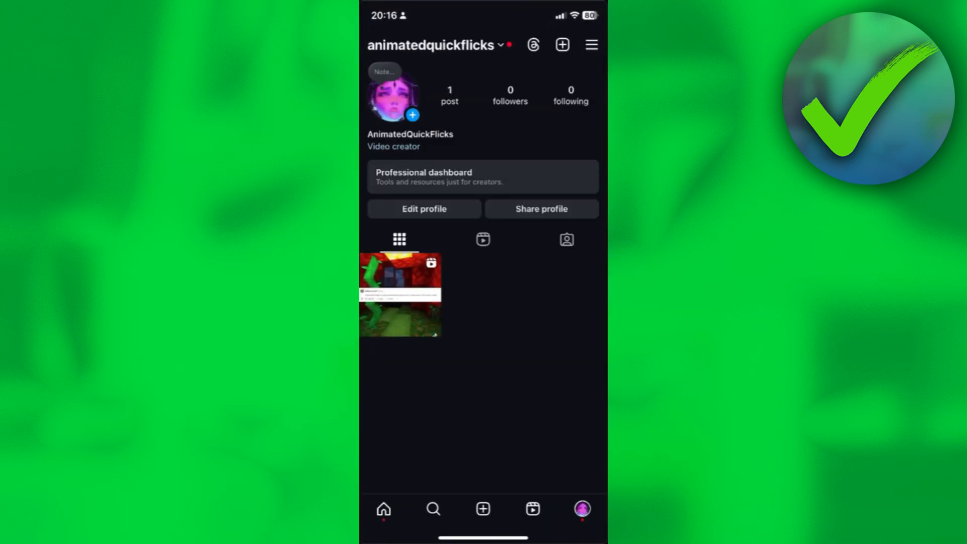
Reach Add account in Settings and activity and choose Log into existing account.
left_click(589, 45)
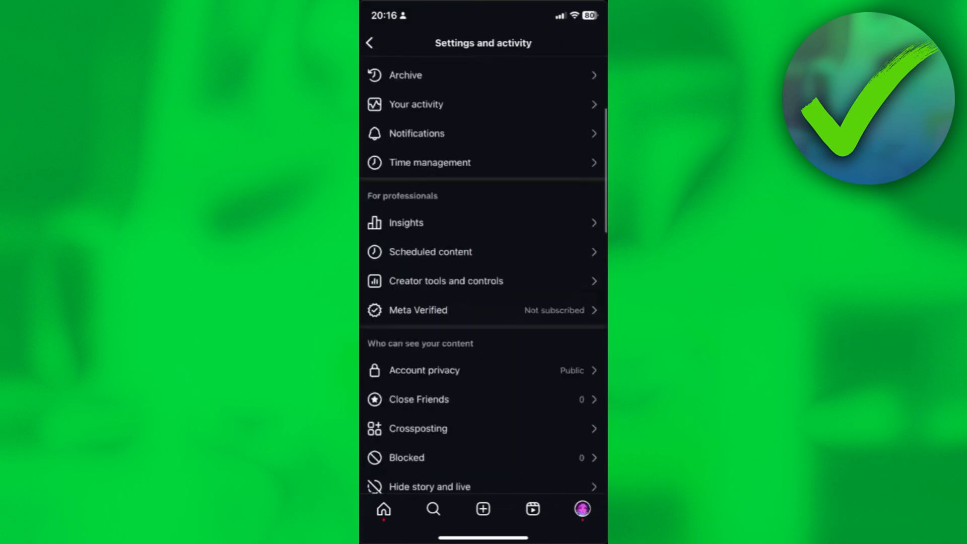
scroll("down", 3)
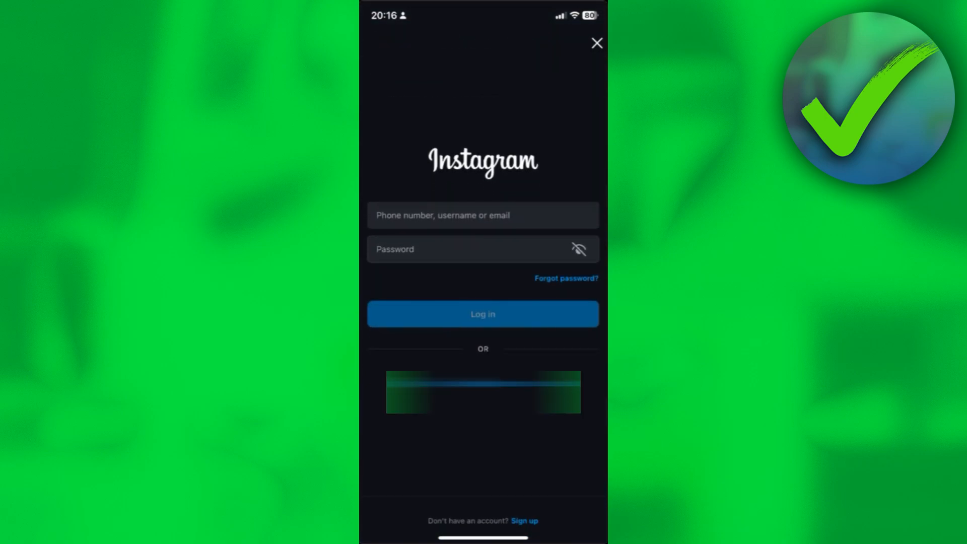
left_click(483, 215)
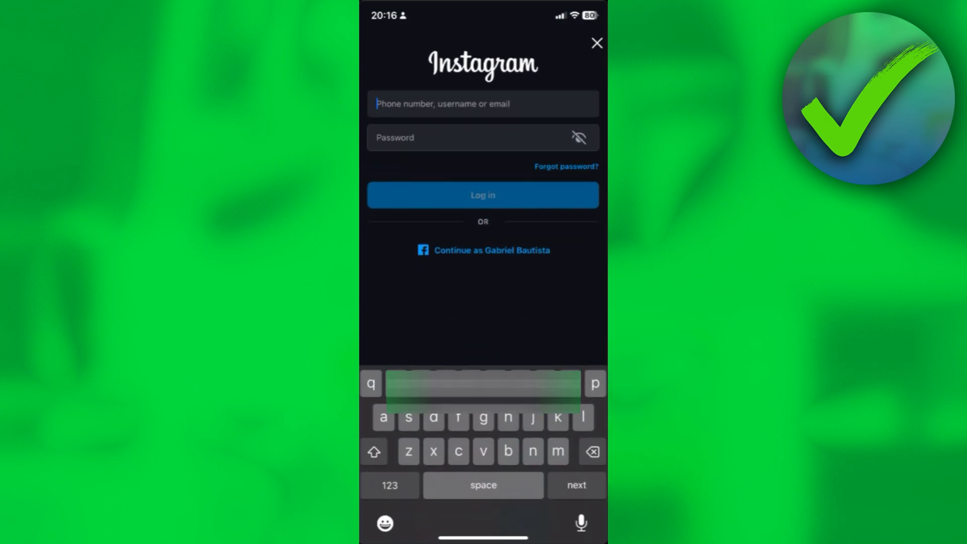
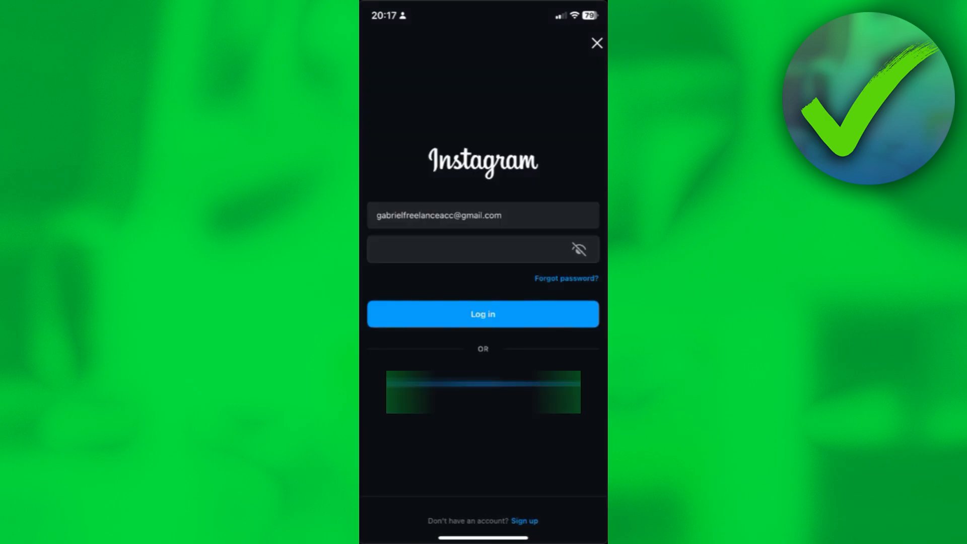
left_click(482, 314)
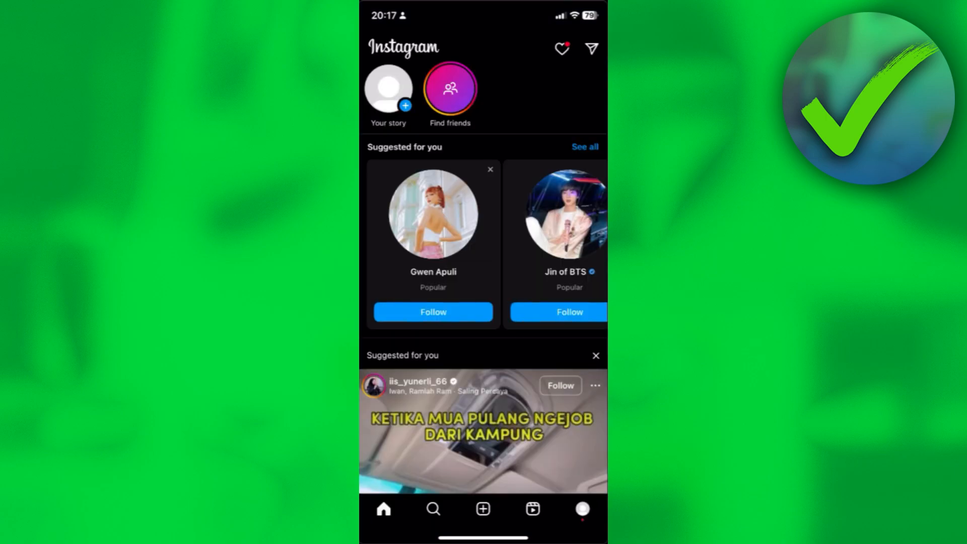
Long-press the profile tab to switch back to animatedquickflicks and show its home feed.
left_click(582, 508)
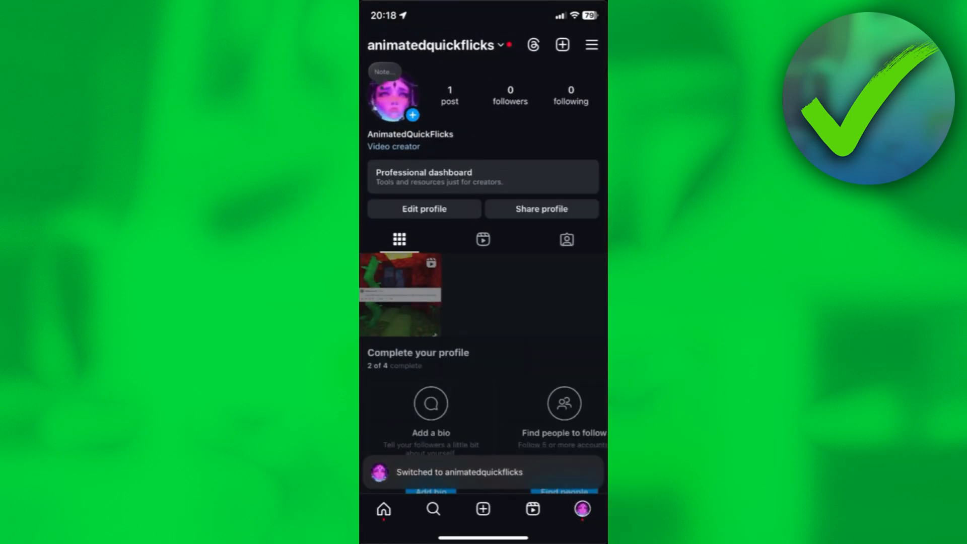
left_click(383, 509)
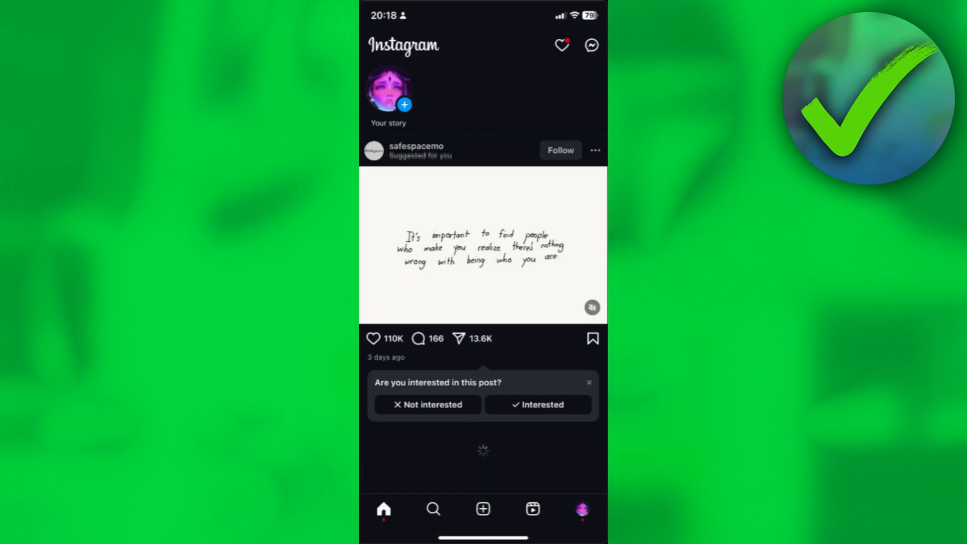